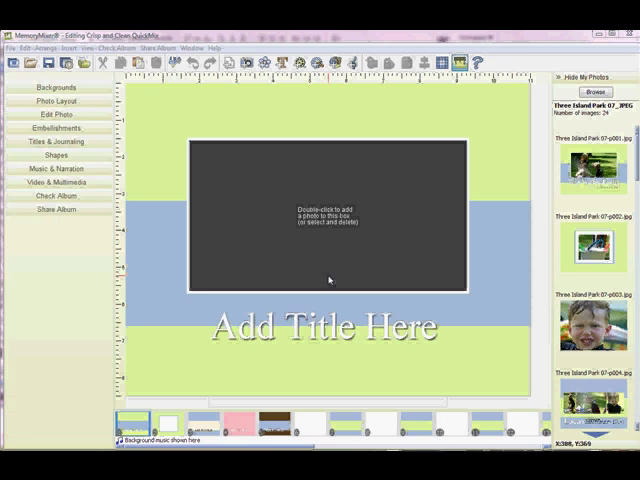
# - Open the background Color chooser for the first album page
pyautogui.click(57, 88)
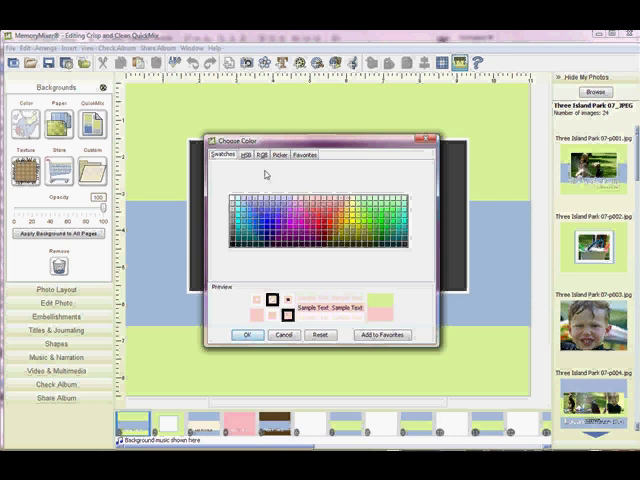
# - Review the HSB and Favorites tabs, then apply light pink as the page background
pyautogui.click(256, 155)
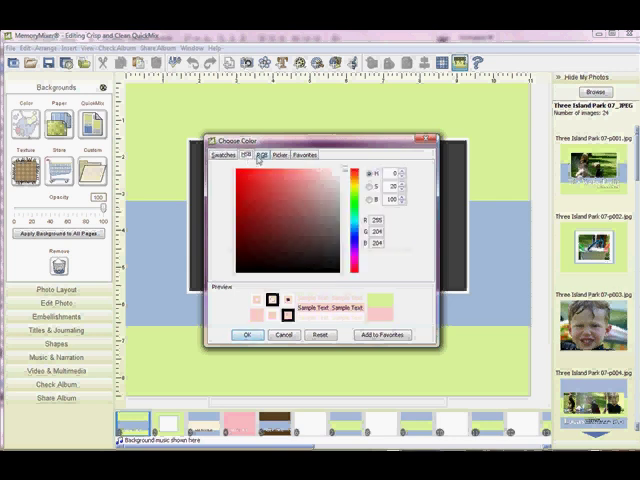
pyautogui.click(279, 154)
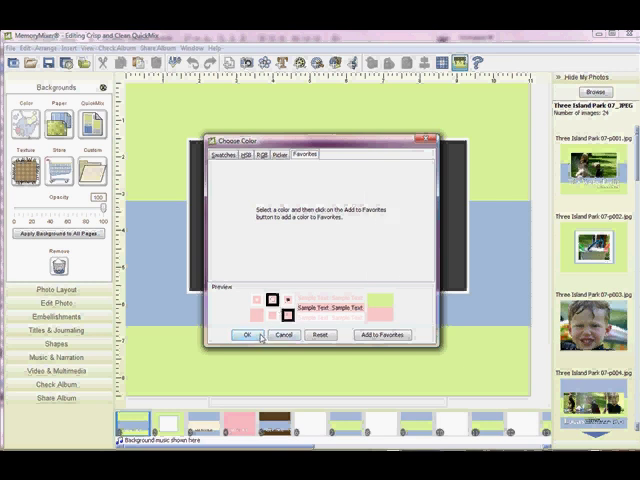
pyautogui.click(245, 334)
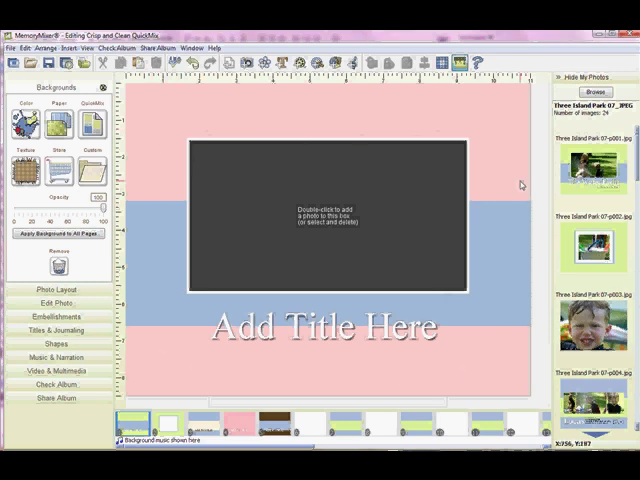
pyautogui.click(58, 343)
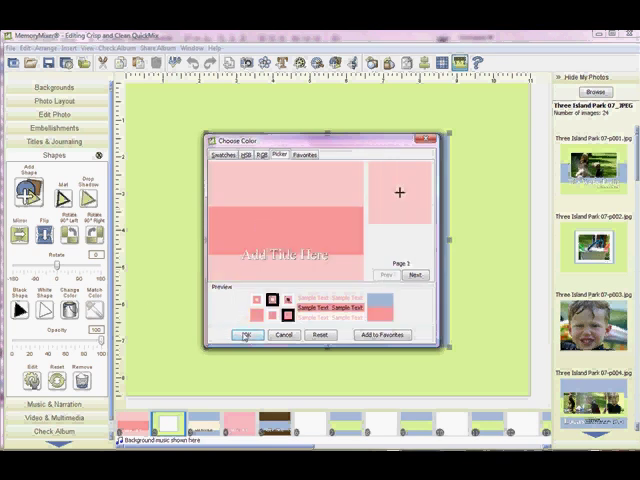
# - Apply the picked pink to the second page's shape and view the pink page with brown band
pyautogui.click(248, 334)
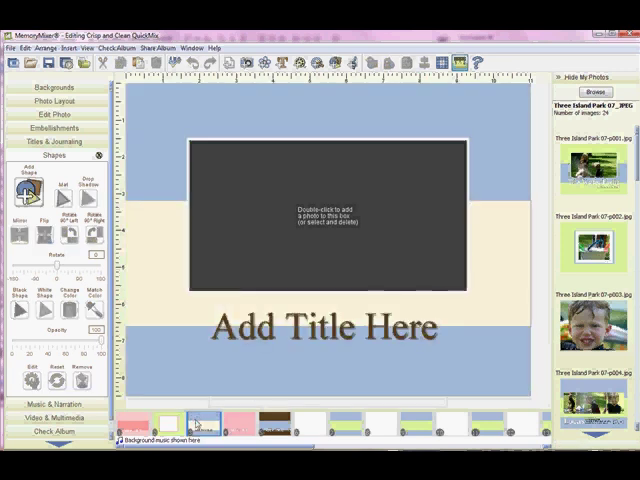
pyautogui.click(231, 420)
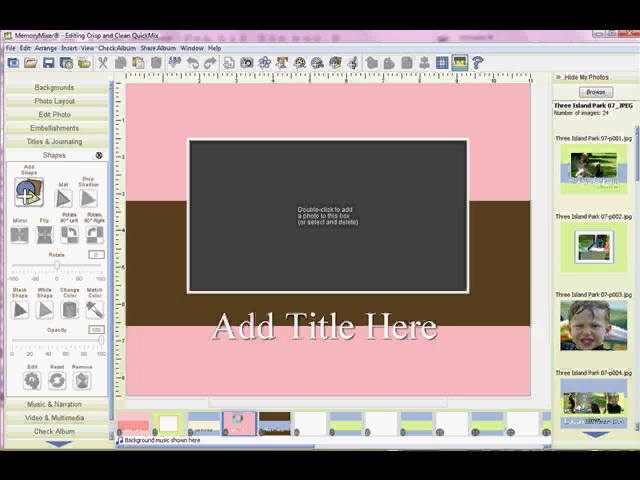